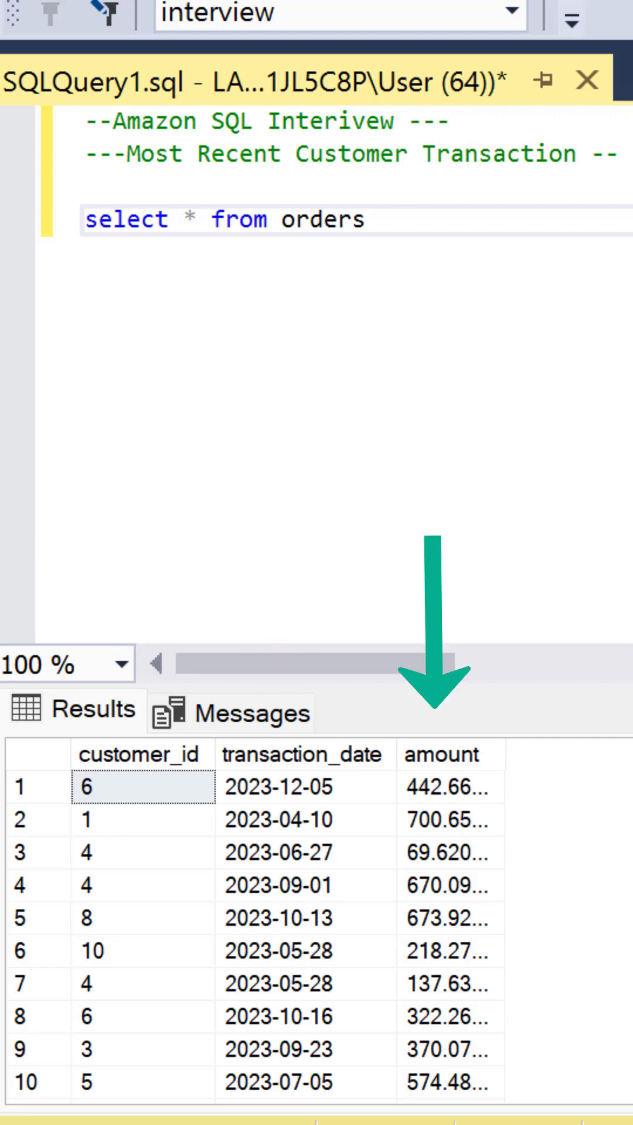
Step: Add row_number() partitioned by customer_id, ordered by transaction_date desc, as rnk, and run it
key("Enter")
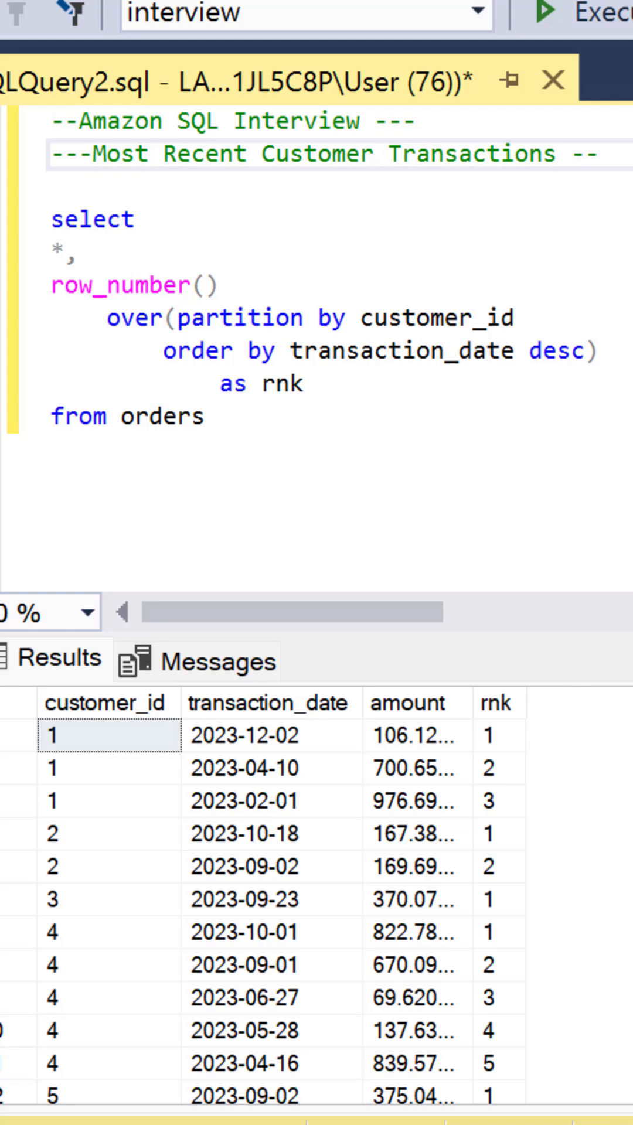
Step: Filter the subquery t to rows where rnk=1, returning customer_id, transaction_date and amount
type("where rnk=1")
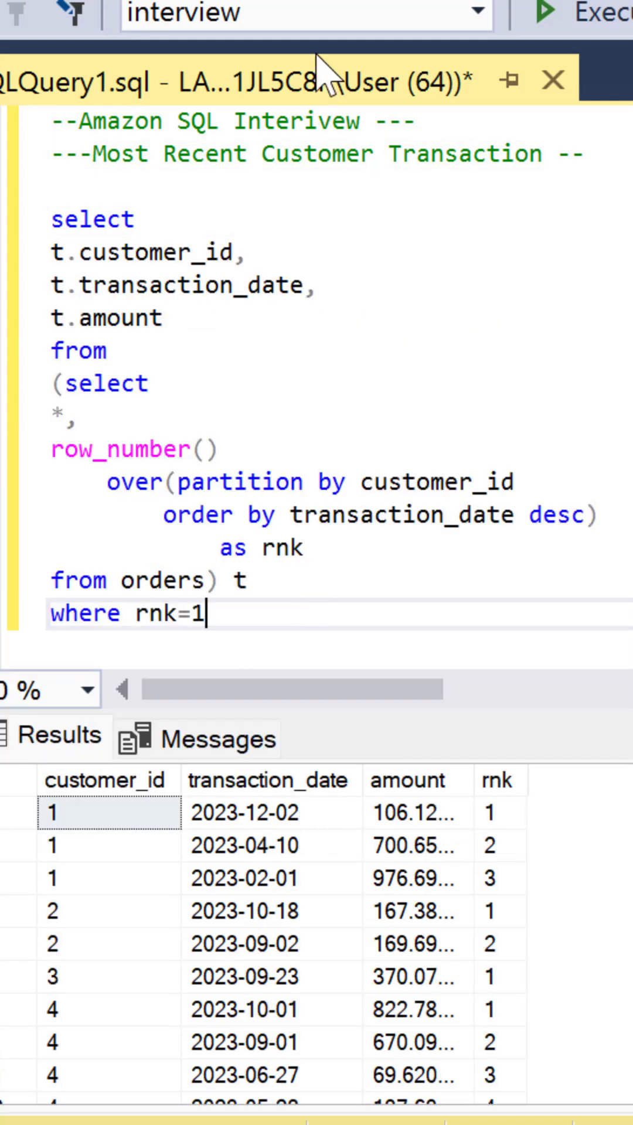
left_click(547, 13)
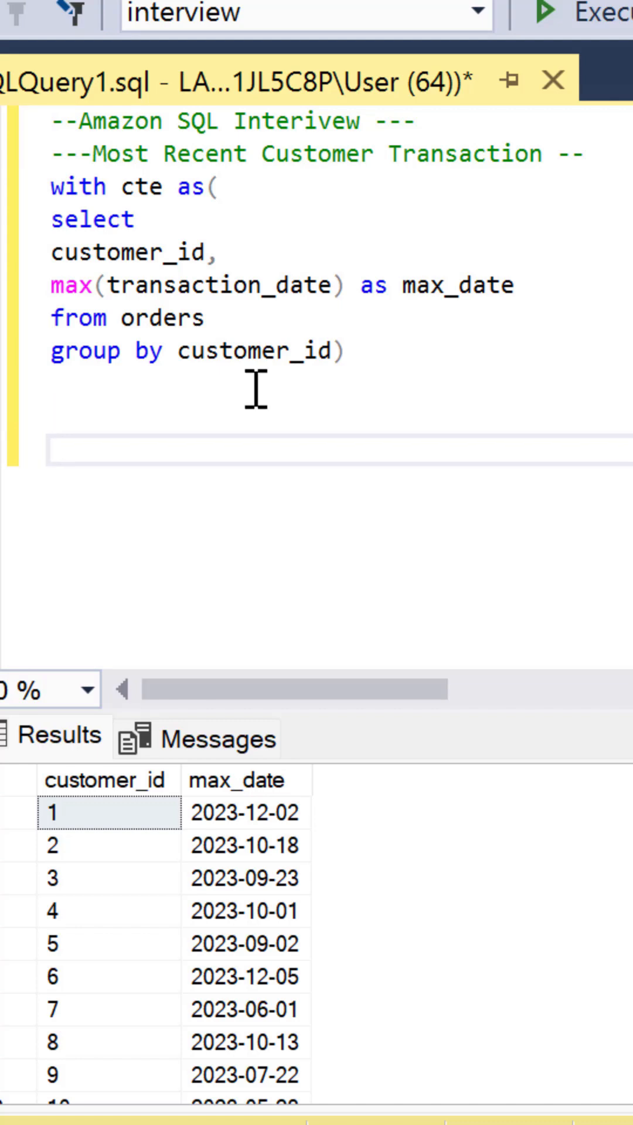
Step: Select from orders t joined to cte on customer_id and max_date
type("select")
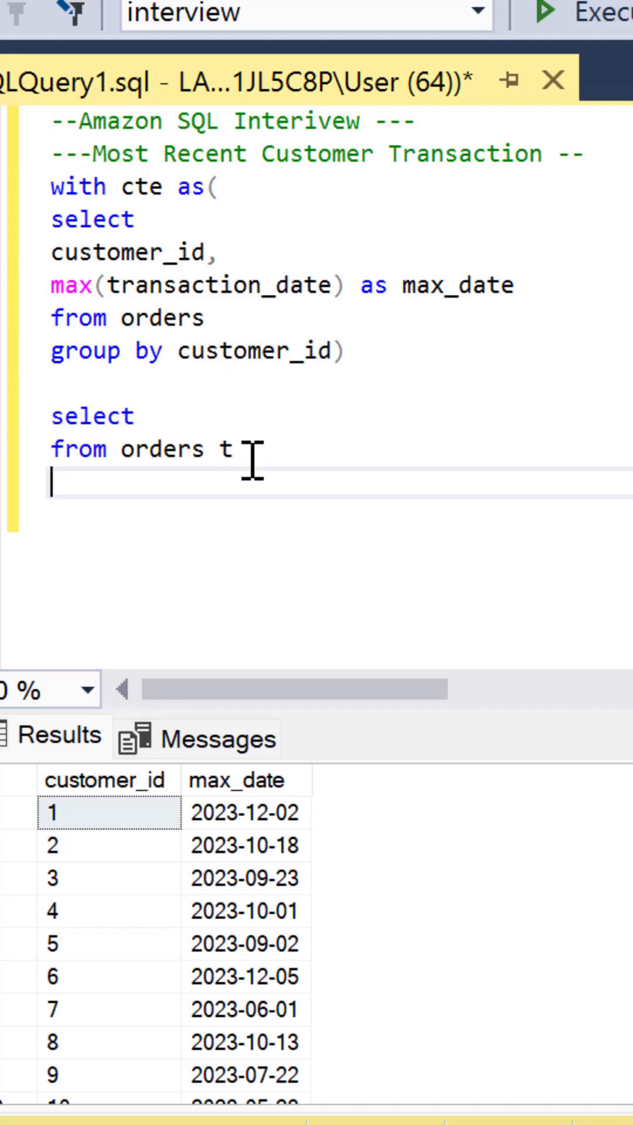
type(".customer_id =t.customer_id")
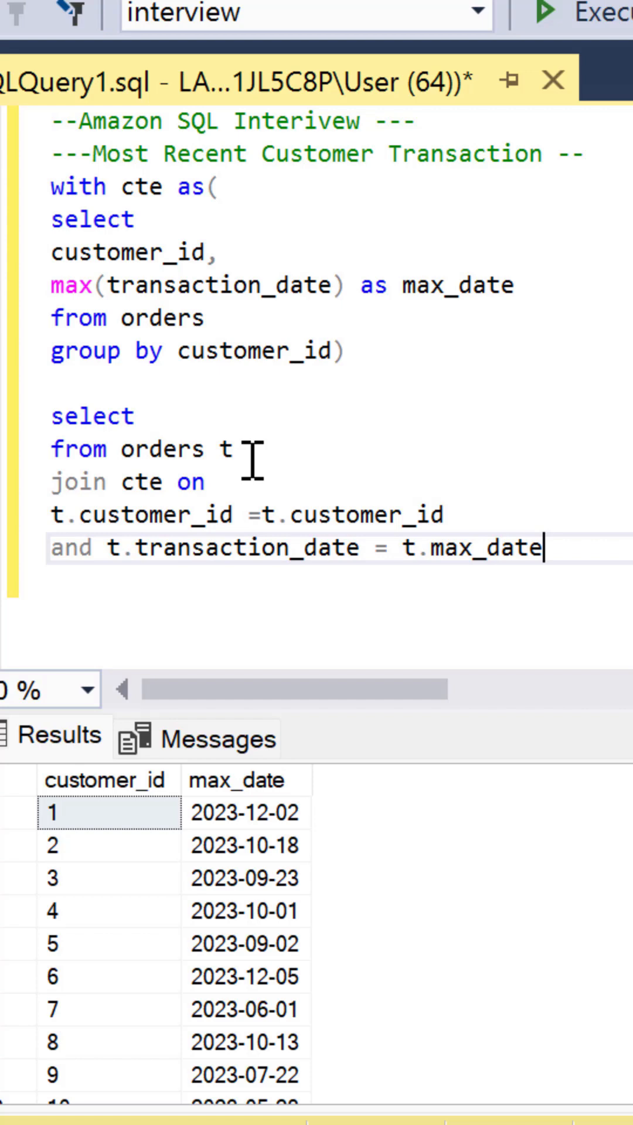
left_click(136, 416)
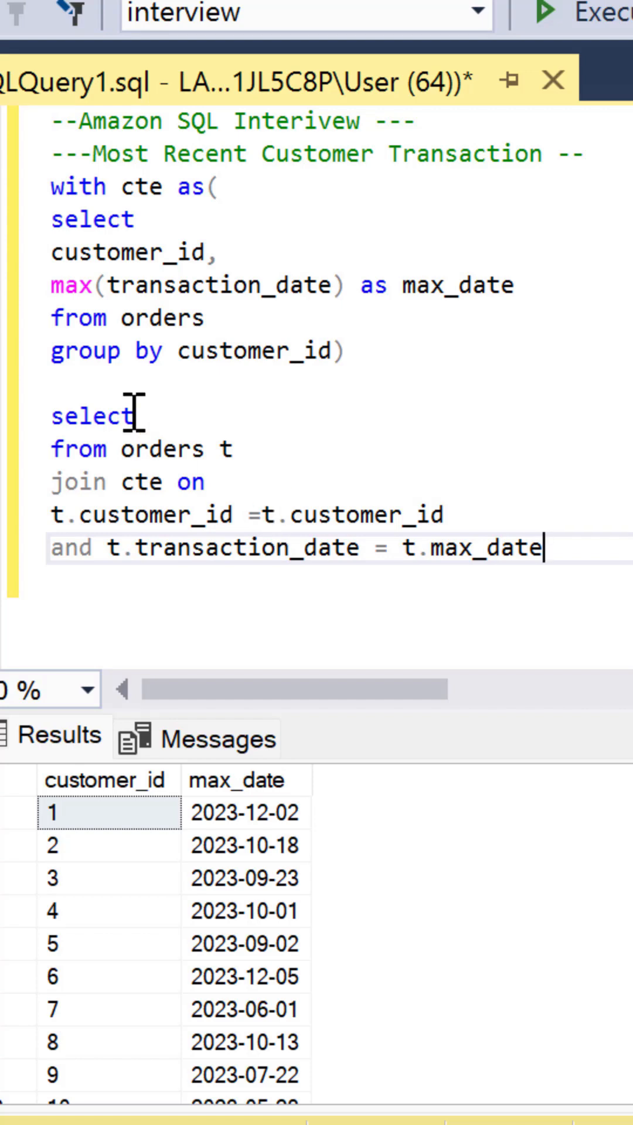